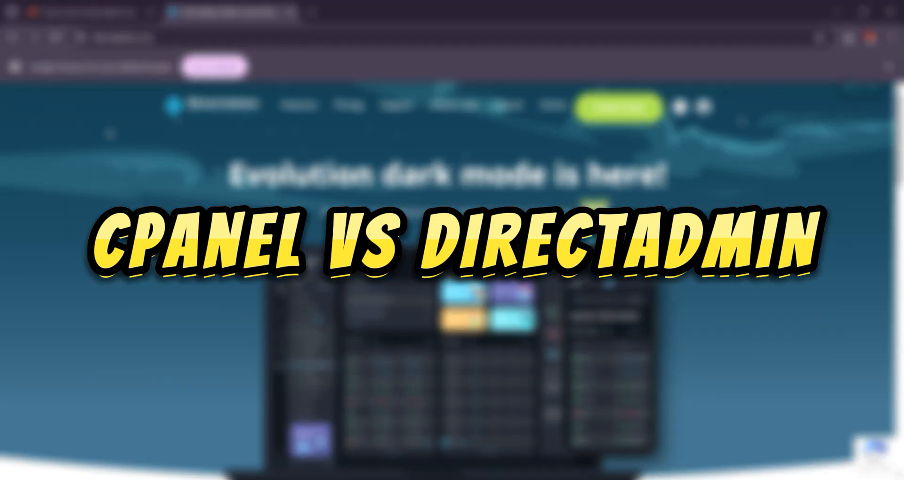
Step: Bring the cPanel secure server management page to the front
{"action": "left_click", "coordinate": [81, 13]}
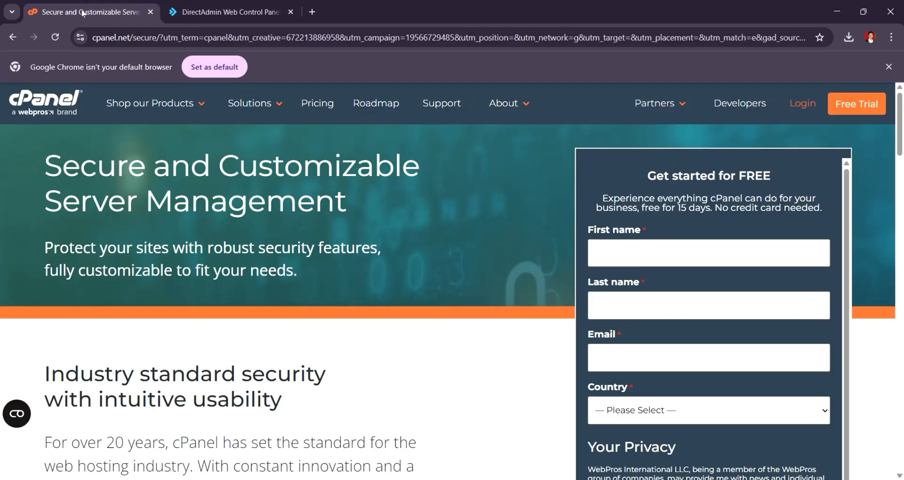
{"action": "left_click", "coordinate": [230, 12]}
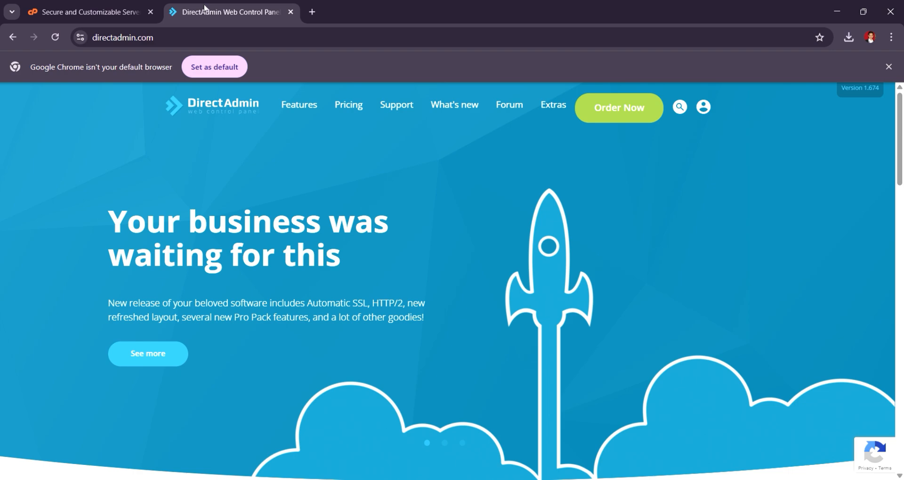
{"action": "left_click", "coordinate": [87, 11]}
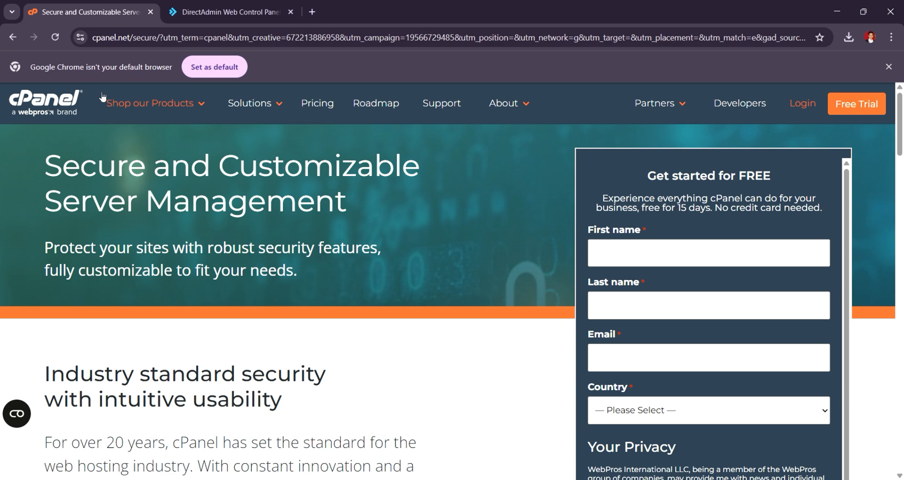
Step: Highlight the 'Secure and Customizable Server Management' headline and review SSL/TLS Status, multi-factor authentication and Color Swatches
{"action": "left_click_drag", "start_coordinate": [45, 165], "coordinate": [346, 202]}
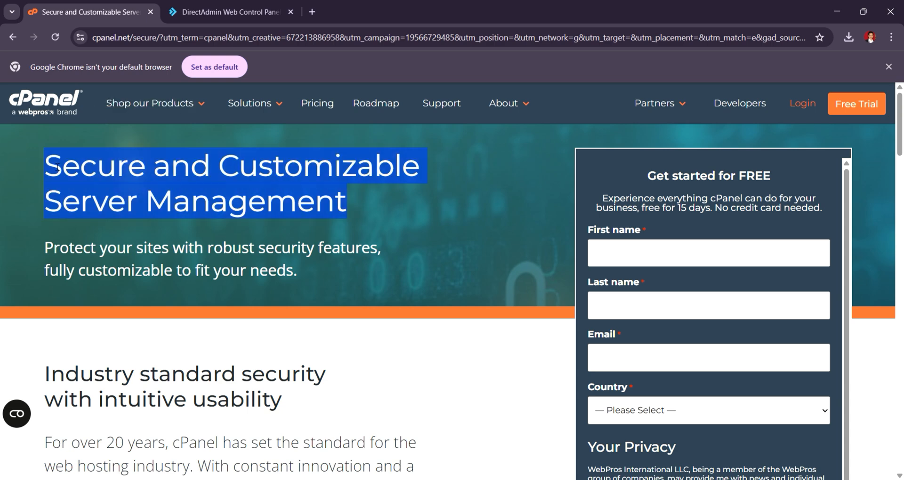
{"action": "scroll", "scroll_direction": "down", "scroll_amount": 3}
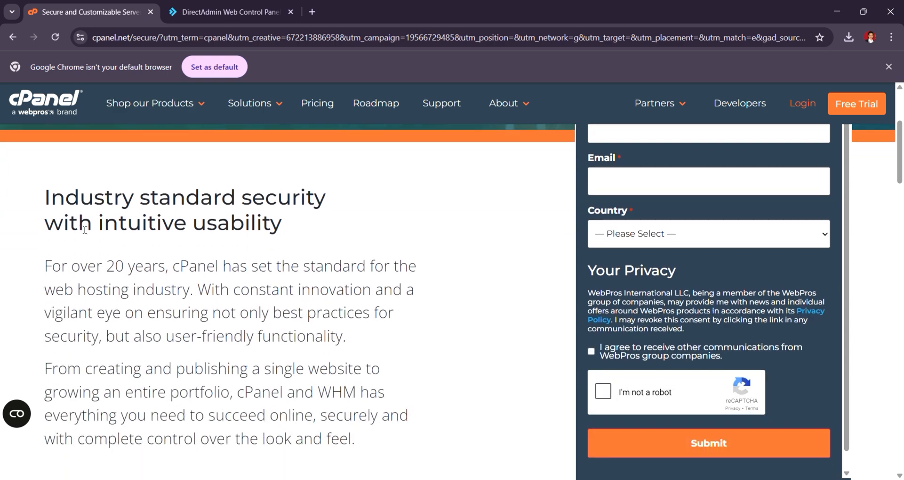
{"action": "scroll", "scroll_direction": "down", "scroll_amount": 3}
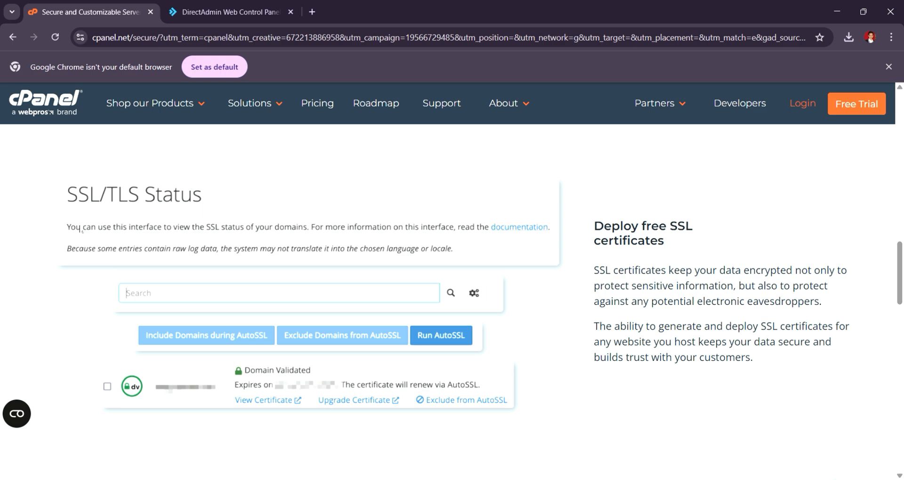
{"action": "scroll", "scroll_direction": "down", "scroll_amount": 3}
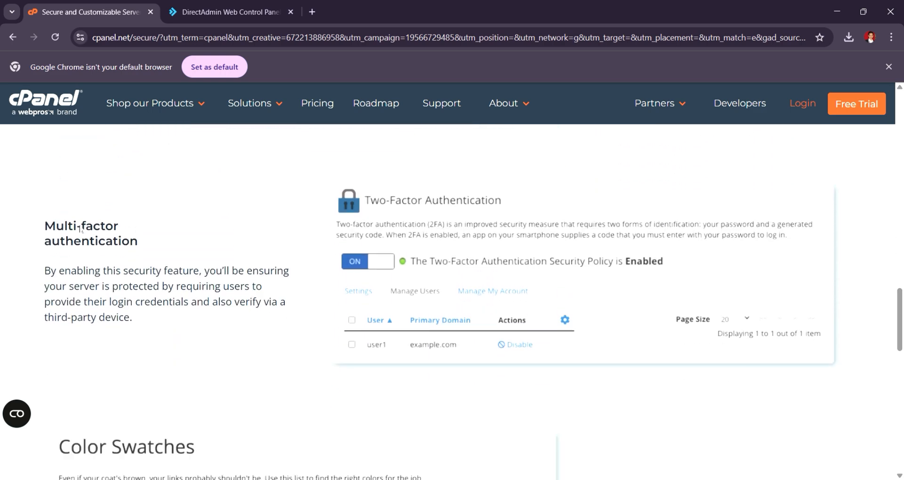
{"action": "scroll", "scroll_direction": "down", "scroll_amount": 3}
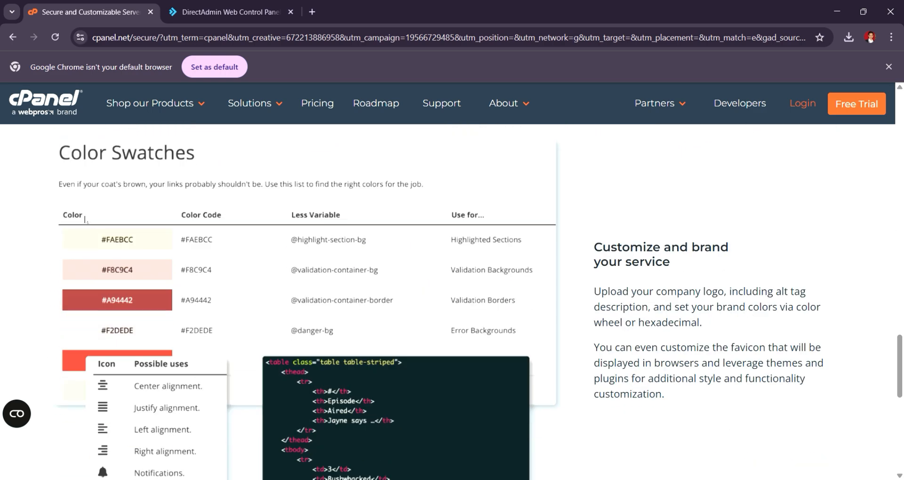
Step: Return to the DirectAdmin homepage
{"action": "left_click", "coordinate": [230, 12]}
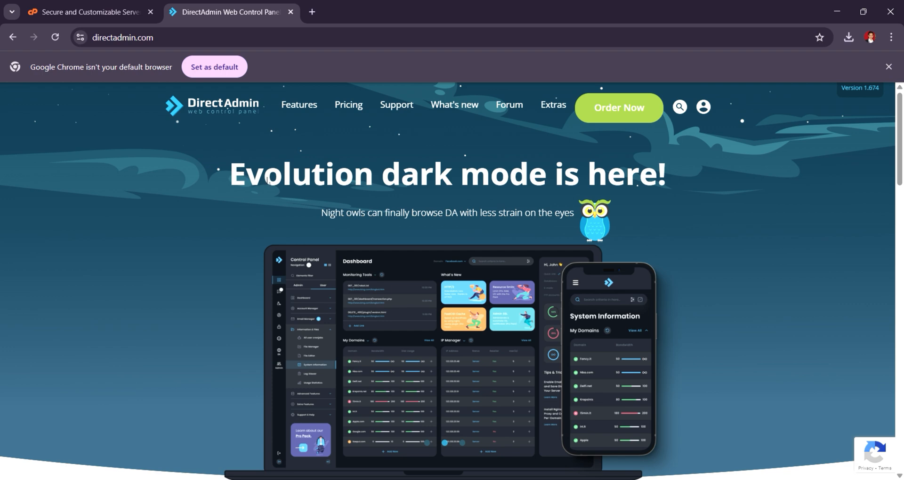
{"action": "scroll", "scroll_direction": "down", "scroll_amount": 3}
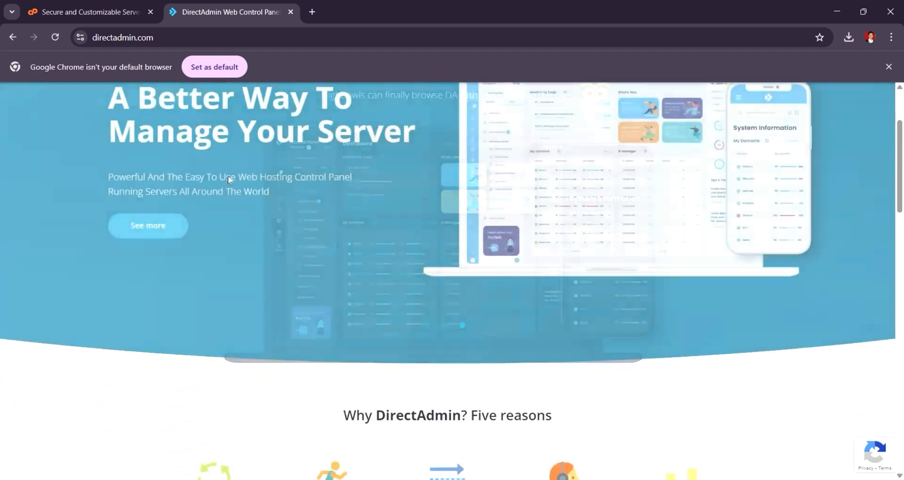
{"action": "scroll", "scroll_direction": "down", "scroll_amount": 3}
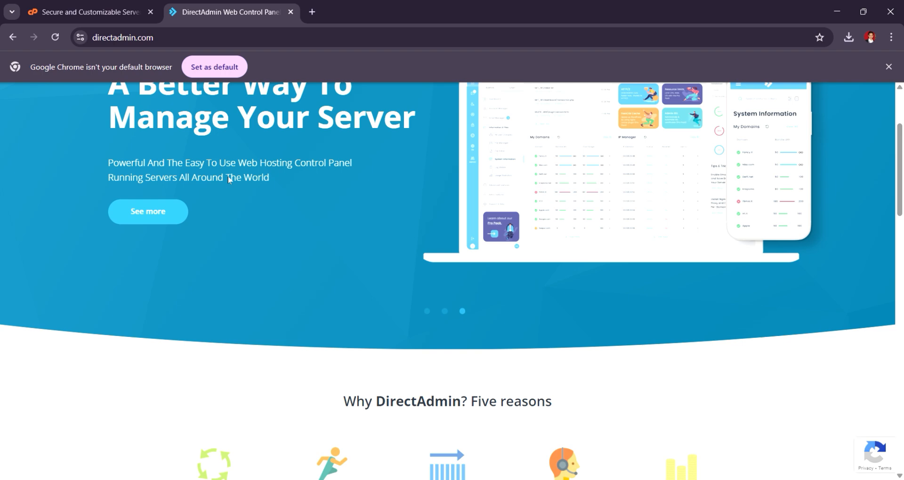
{"action": "scroll", "scroll_direction": "down", "scroll_amount": 3}
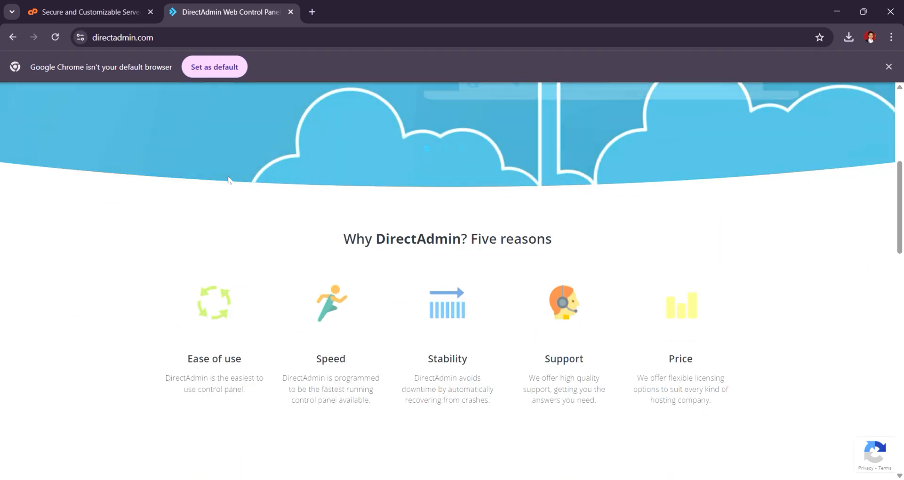
{"action": "scroll", "scroll_direction": "down", "scroll_amount": 3}
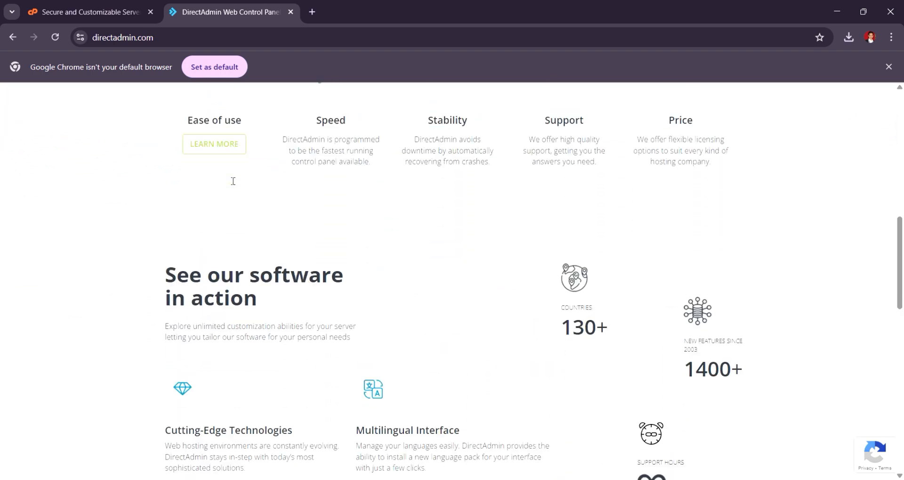
{"action": "scroll", "scroll_direction": "down", "scroll_amount": 3}
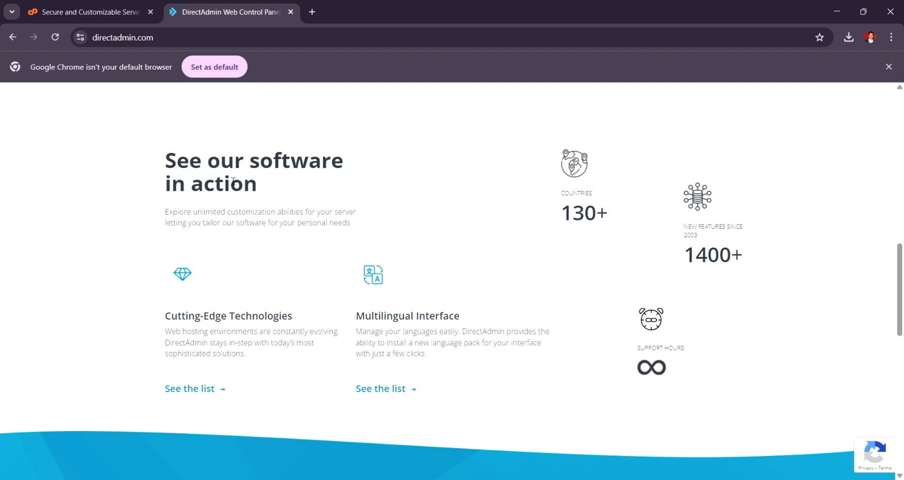
{"action": "scroll", "scroll_direction": "down", "scroll_amount": 3}
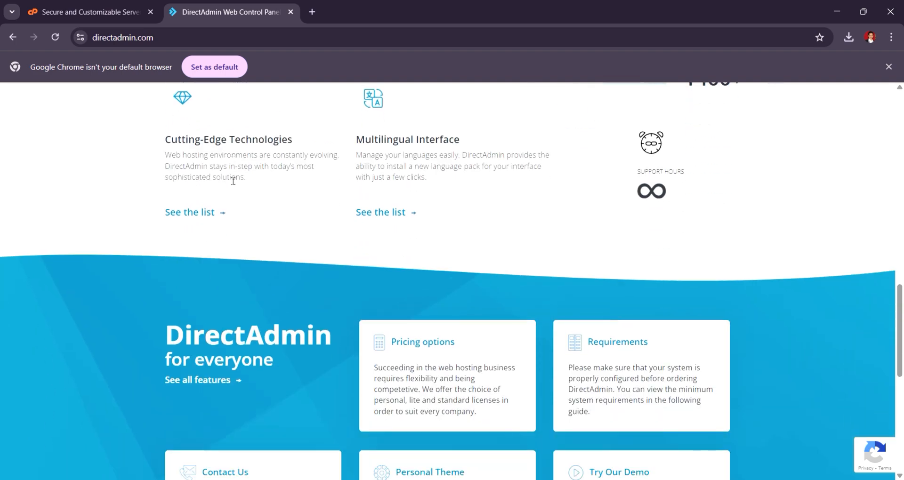
{"action": "scroll", "scroll_direction": "down", "scroll_amount": 3}
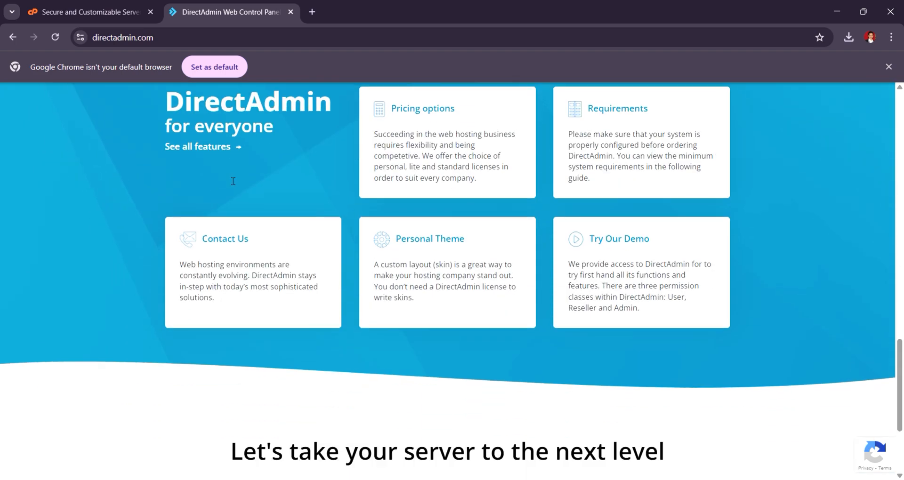
{"action": "scroll", "scroll_direction": "down", "scroll_amount": 3}
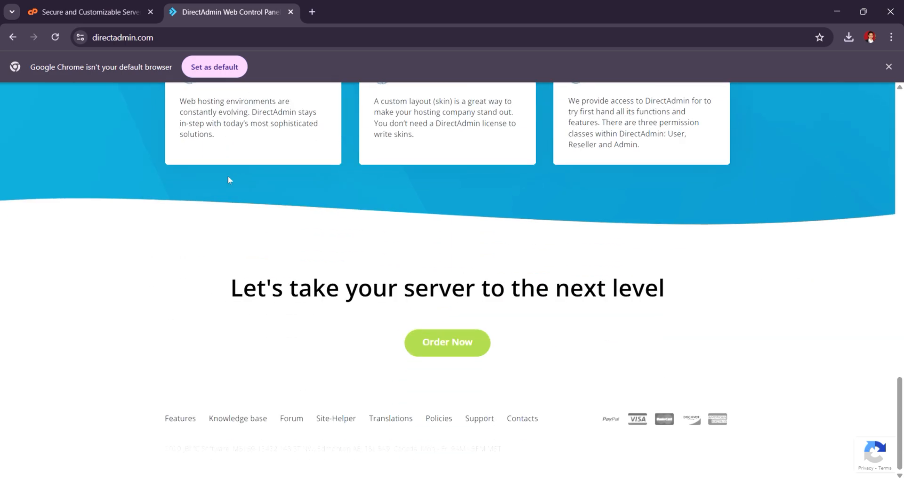
{"action": "scroll", "scroll_direction": "up", "scroll_amount": 3}
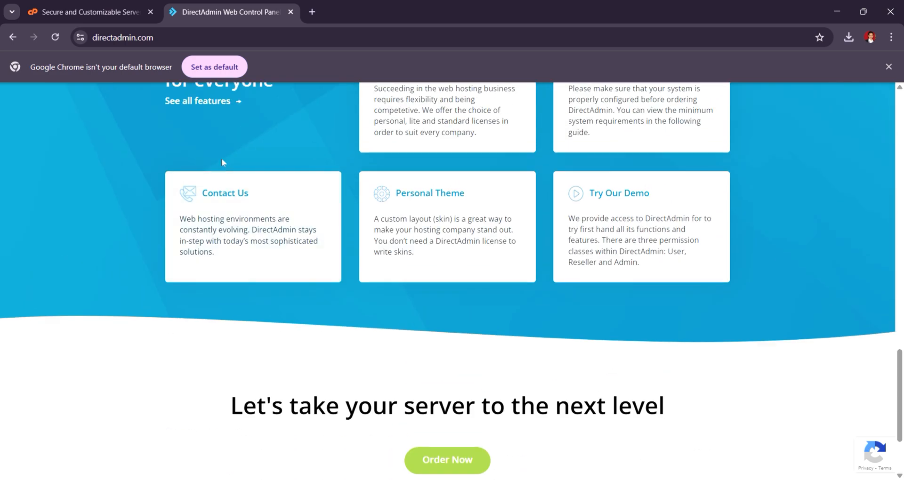
{"action": "left_click", "coordinate": [87, 11]}
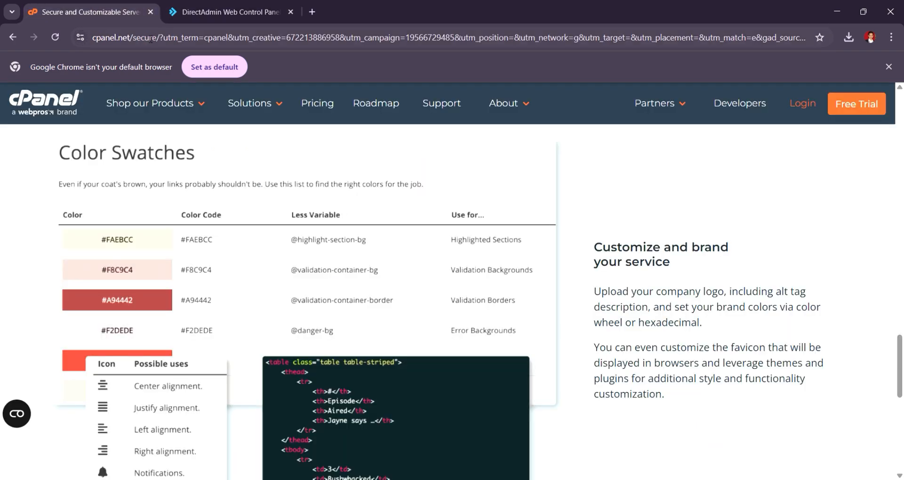
{"action": "scroll", "scroll_direction": "down", "scroll_amount": 3}
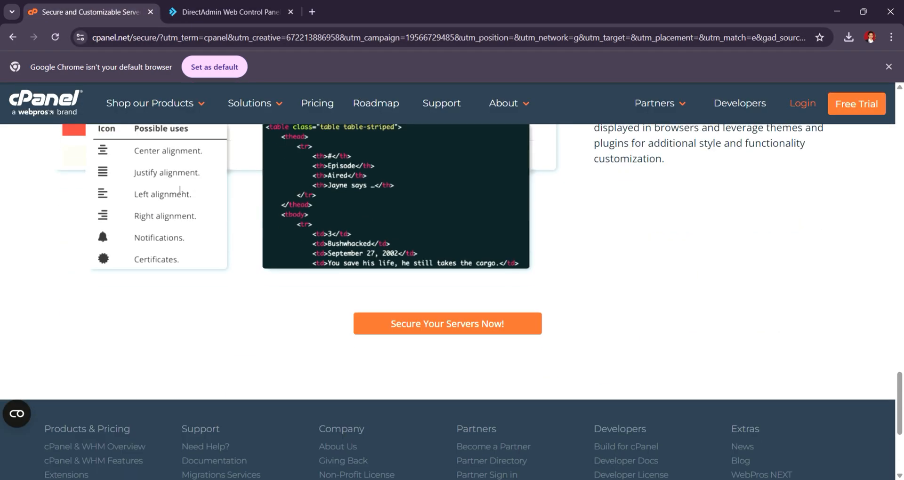
{"action": "scroll", "scroll_direction": "down", "scroll_amount": 3}
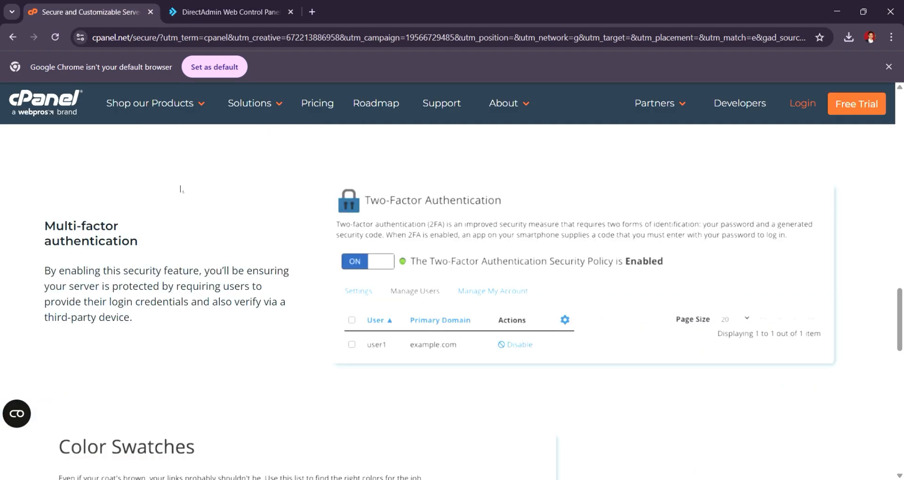
{"action": "left_click", "coordinate": [230, 11]}
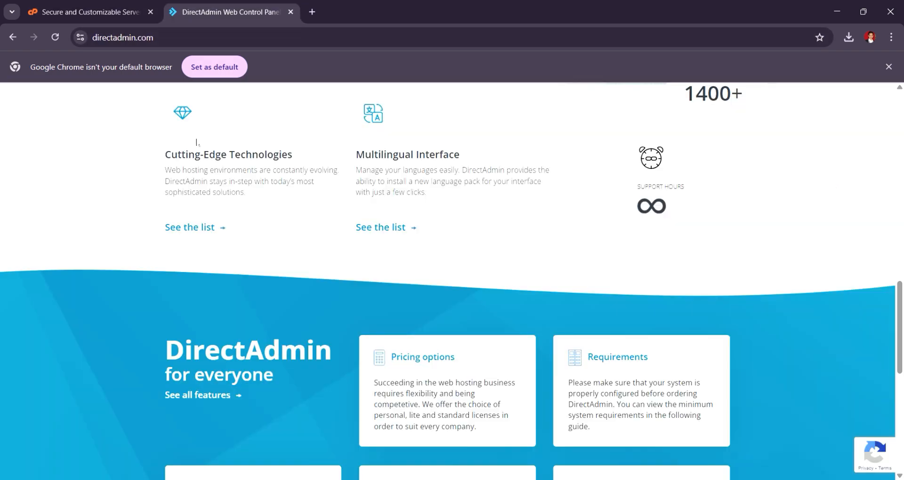
{"action": "scroll", "scroll_direction": "down", "scroll_amount": 3}
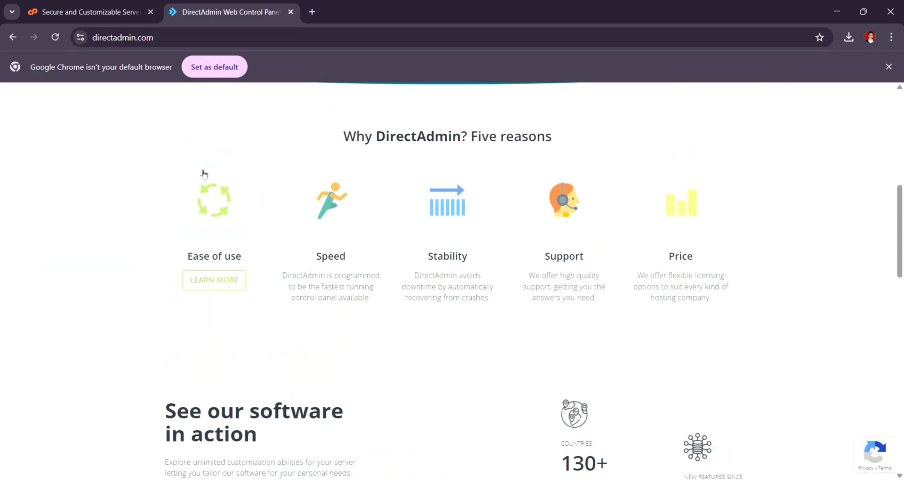